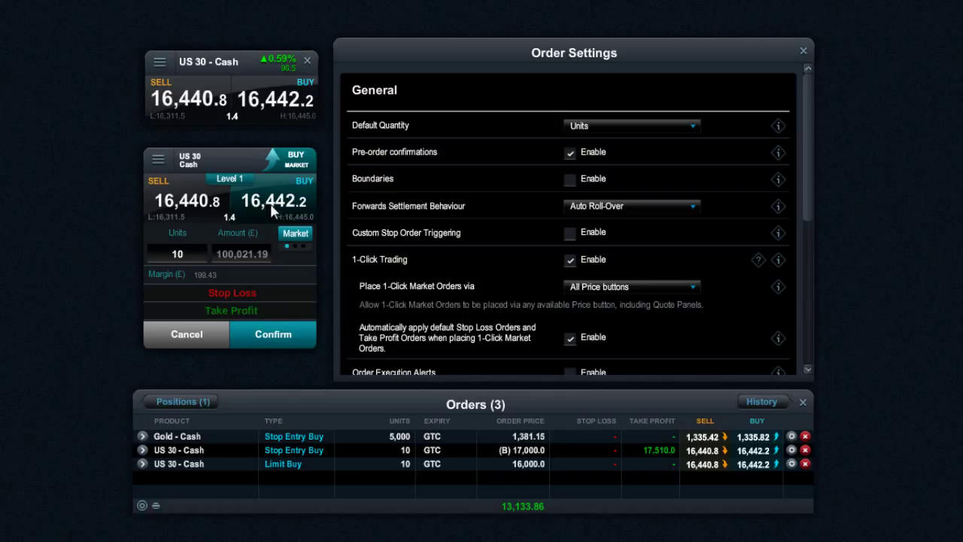
mouse_move(271, 226)
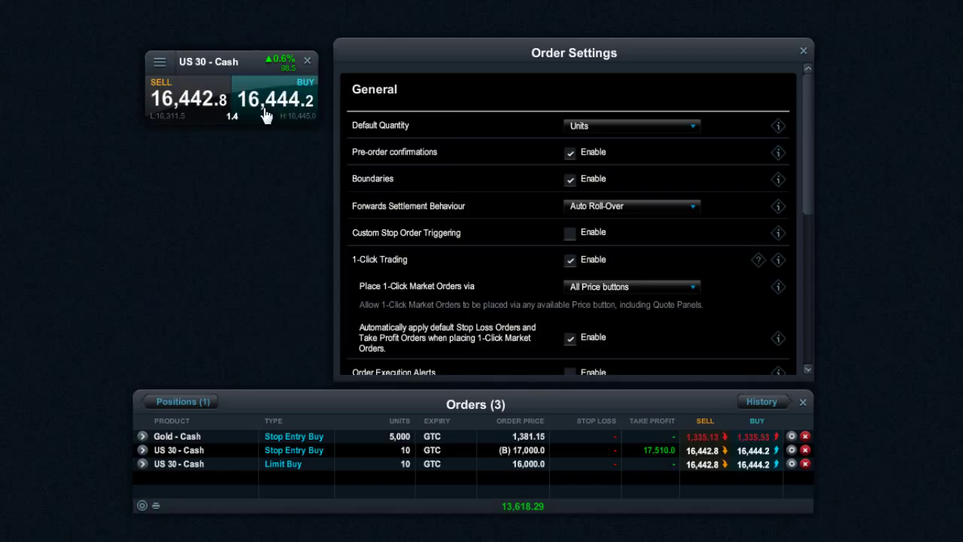
Open a US 30 - Cash market buy ticket showing Boundary Pts 0.0 and Boundary Px 16,442.3
left_click(275, 99)
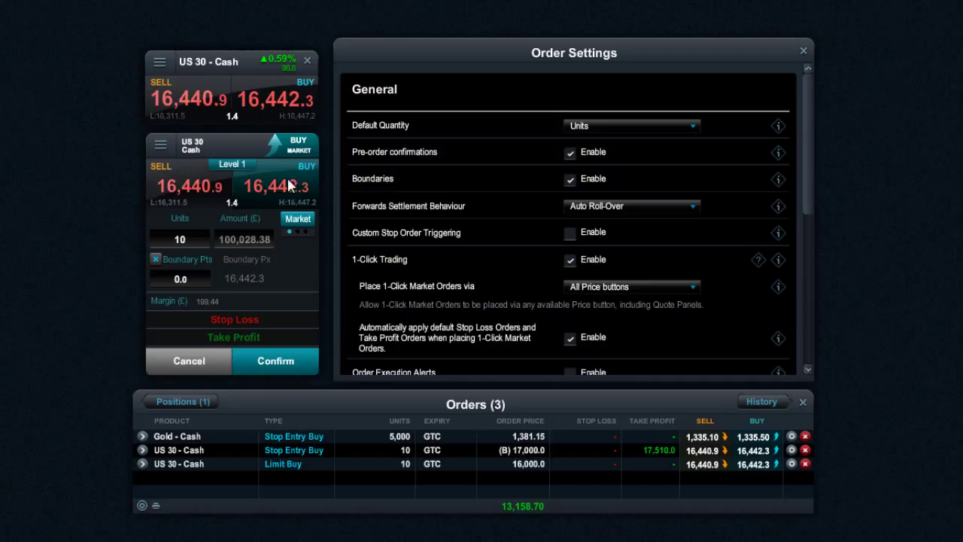
left_click(180, 279)
type("0.1")
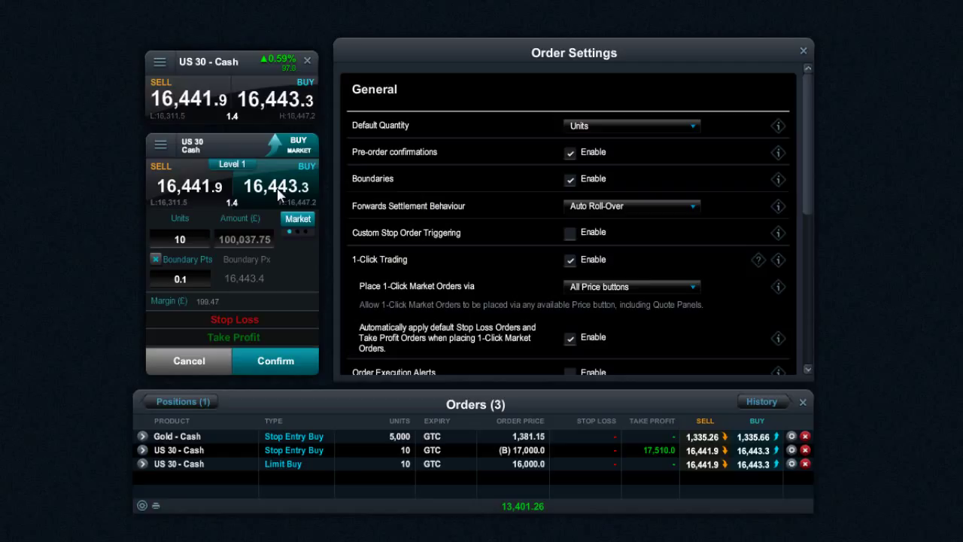
left_click(180, 278)
type("0")
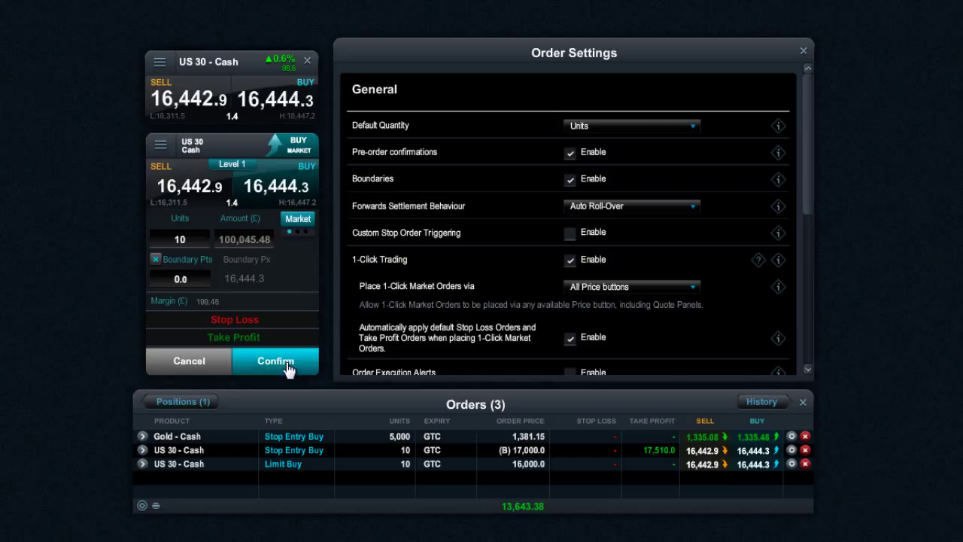
mouse_move(273, 290)
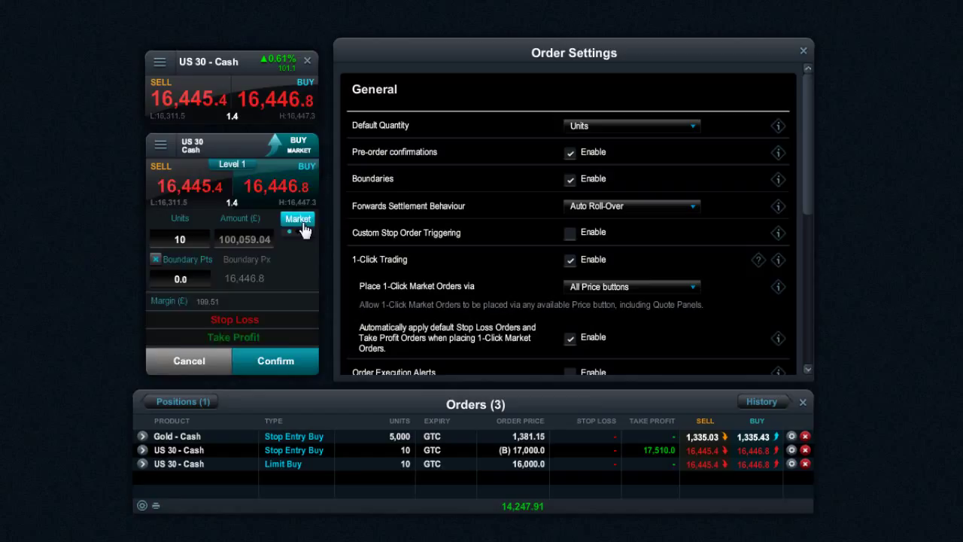
Switch the US 30 buy ticket to a stop entry at 16,781.6 with Boundary Px unticked
left_click(298, 218)
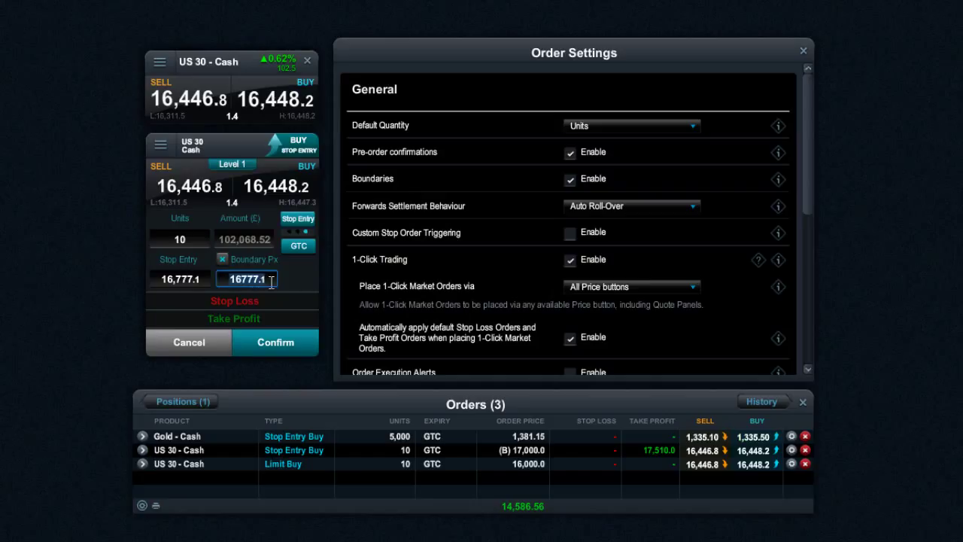
key("Backspace")
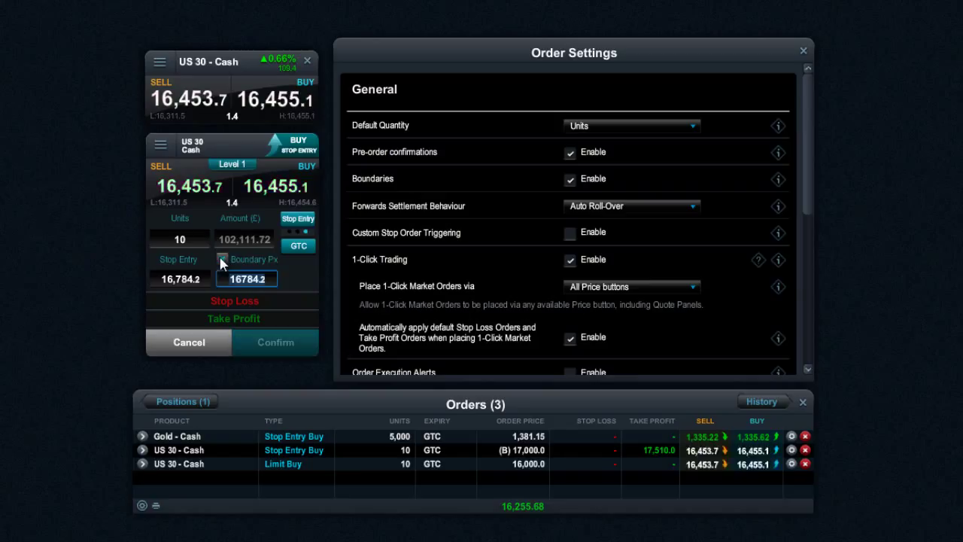
left_click(223, 258)
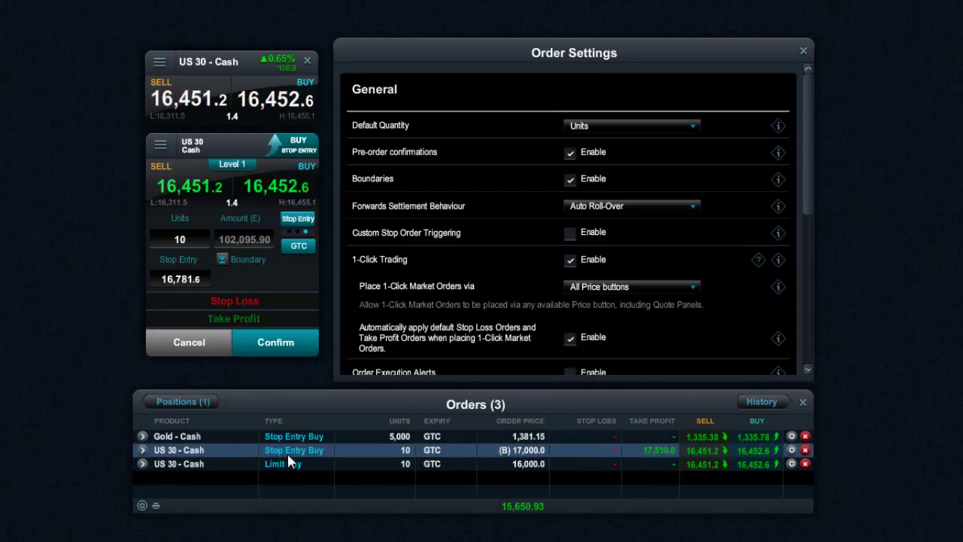
mouse_move(508, 450)
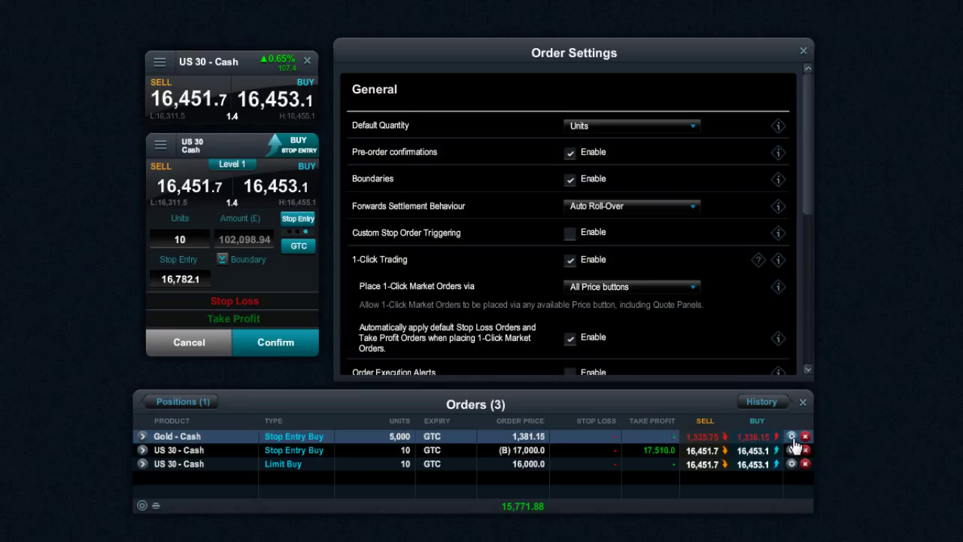
left_click(791, 435)
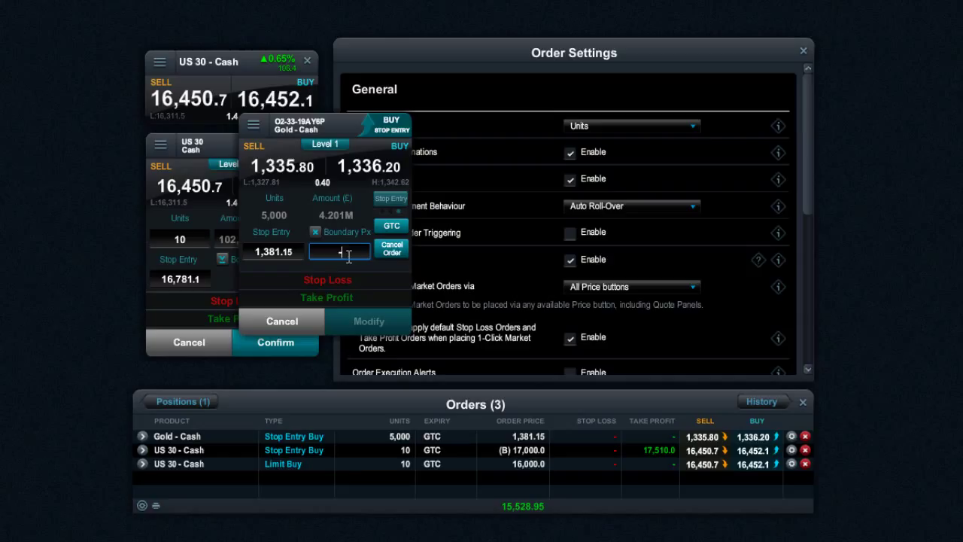
Submit the Gold stop entry modification with a 1,381.15 boundary and dismiss the confirmation
left_click(369, 321)
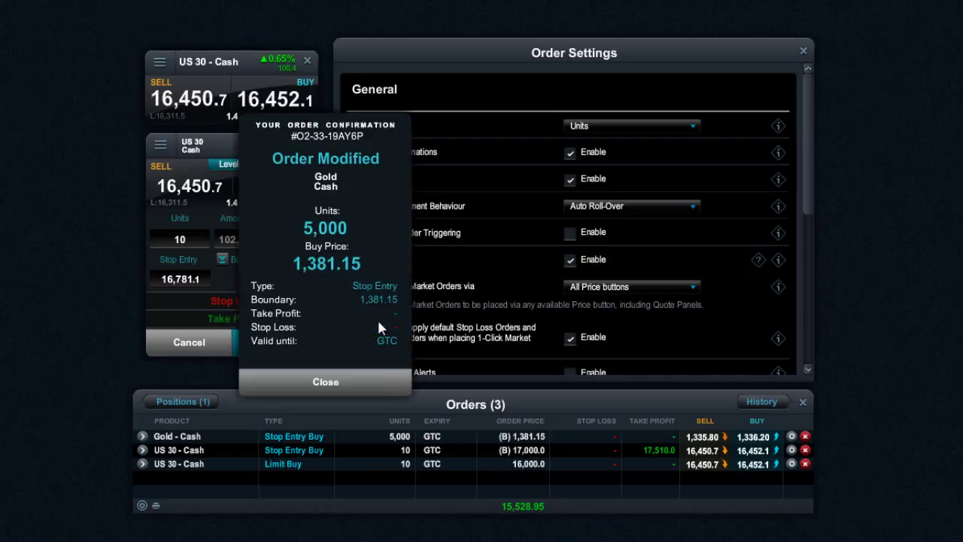
left_click(325, 381)
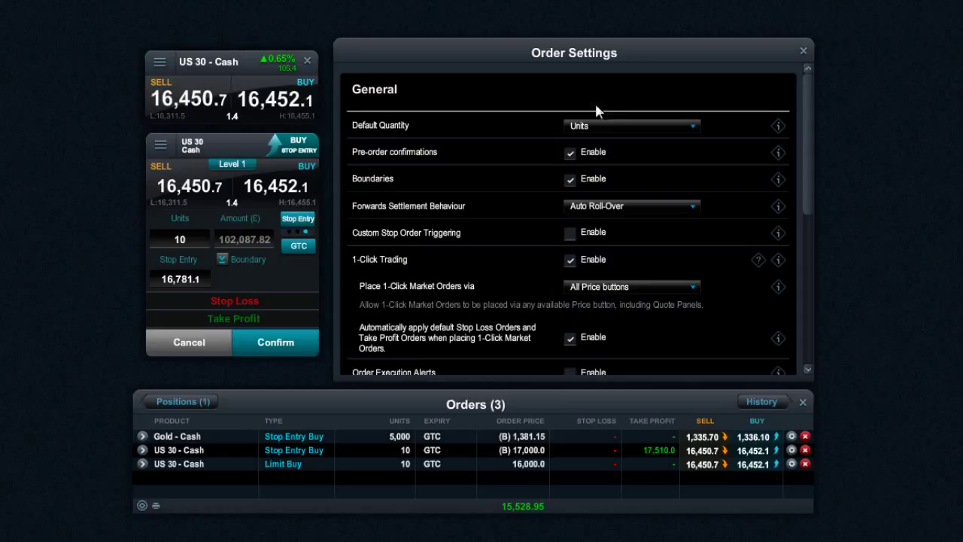